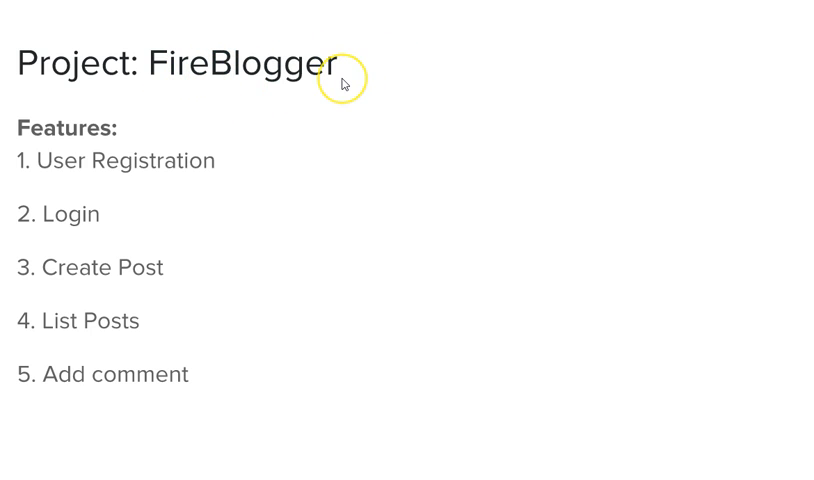
{"action": "mouse_move", "coordinate": [344, 84]}
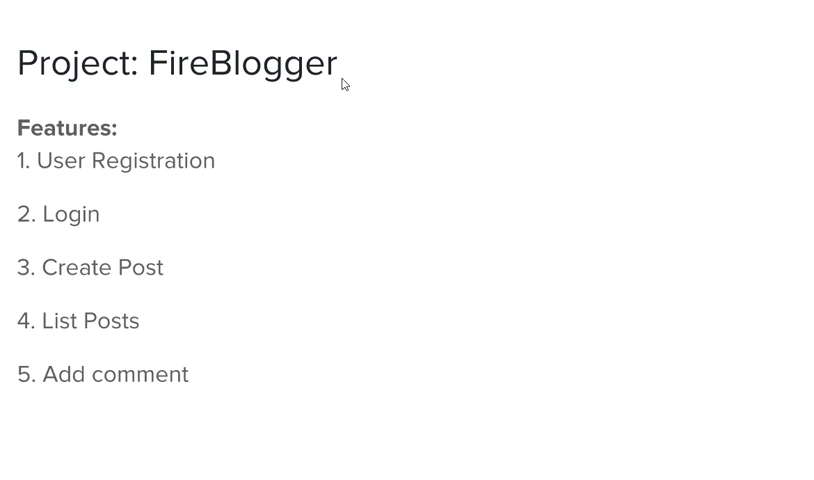
- Review the Node.js v4.5.0 LTS and v6.6.0 Current downloads, then visit ionicframework.com/docs/v2/
{"action": "left_click", "coordinate": [330, 80]}
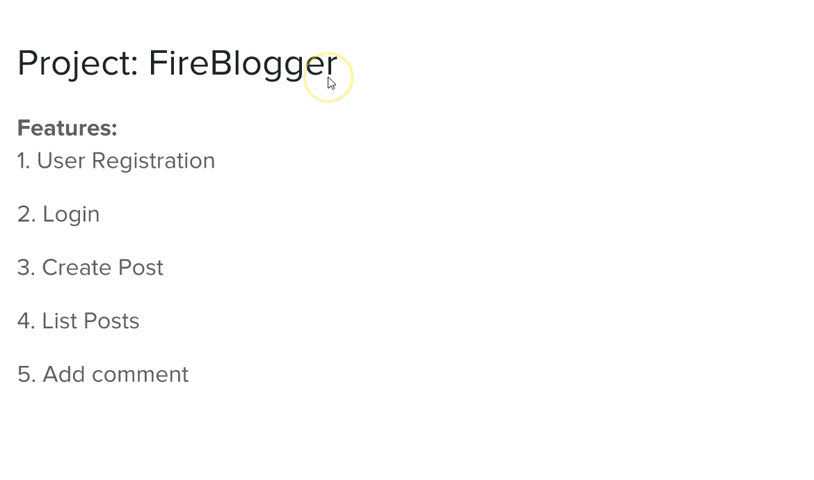
{"action": "mouse_move", "coordinate": [145, 354]}
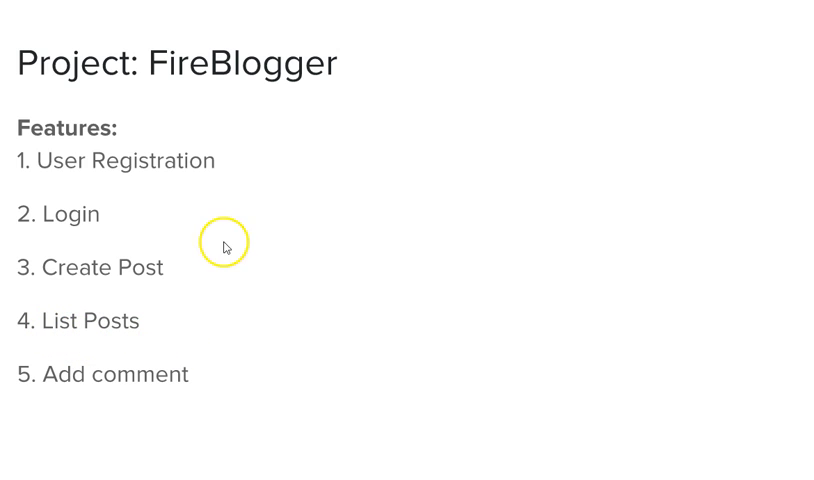
{"action": "mouse_move", "coordinate": [212, 358]}
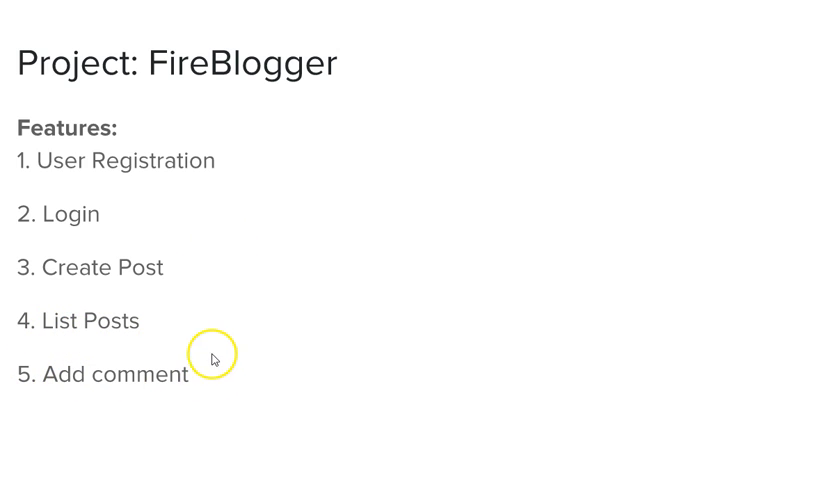
{"action": "mouse_move", "coordinate": [219, 367]}
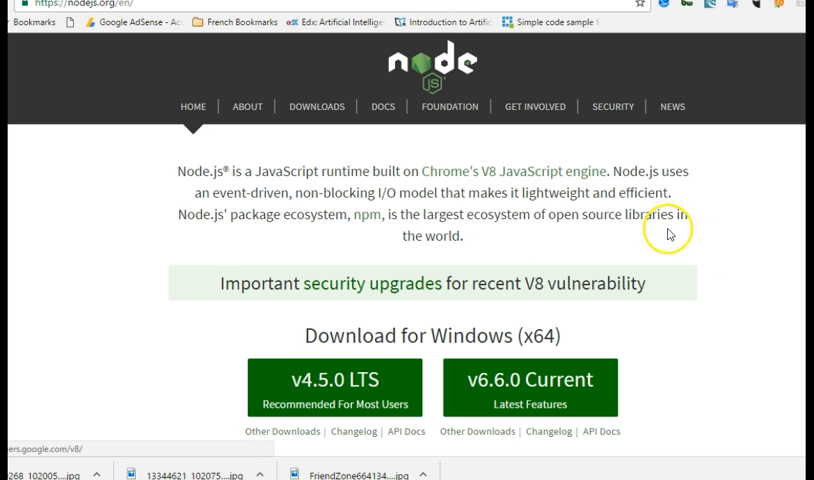
{"action": "mouse_move", "coordinate": [670, 233]}
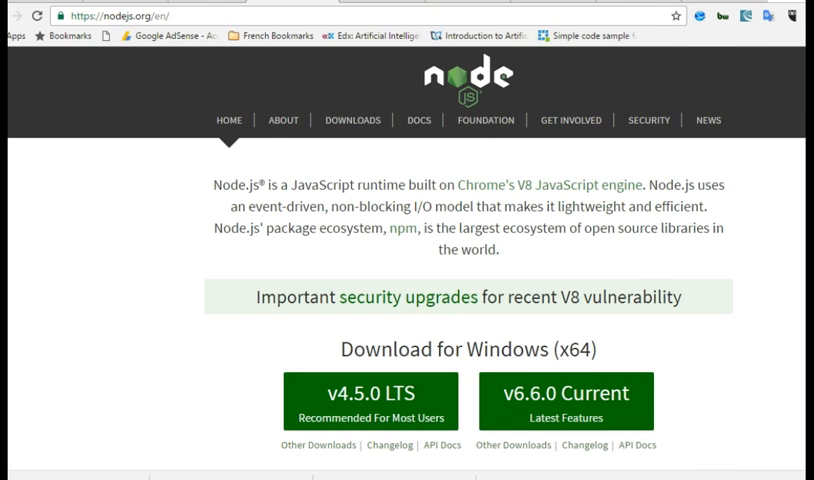
{"action": "left_click", "coordinate": [370, 398]}
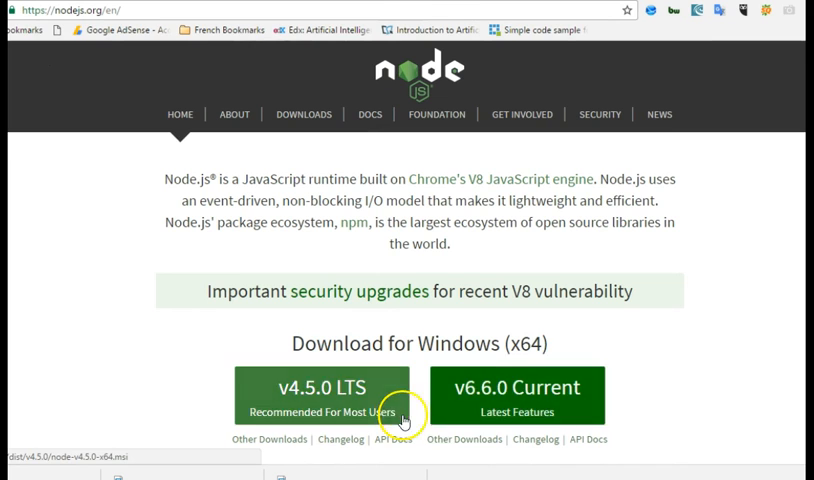
{"action": "mouse_move", "coordinate": [315, 432]}
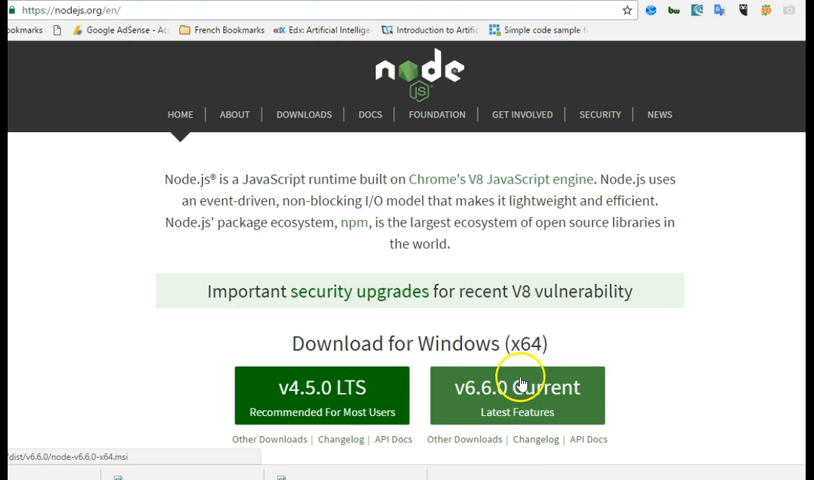
{"action": "scroll", "scroll_direction": "down", "scroll_amount": 3}
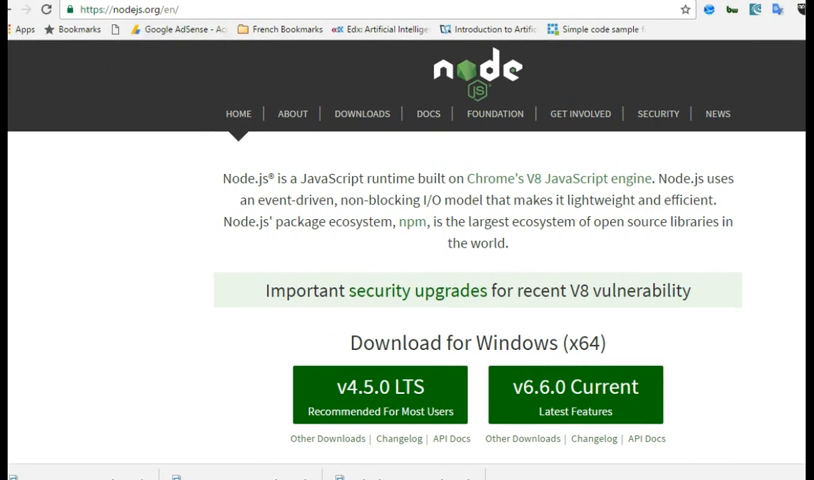
{"action": "type", "text": "ionicframework.com/docs/v2/getting-started/"}
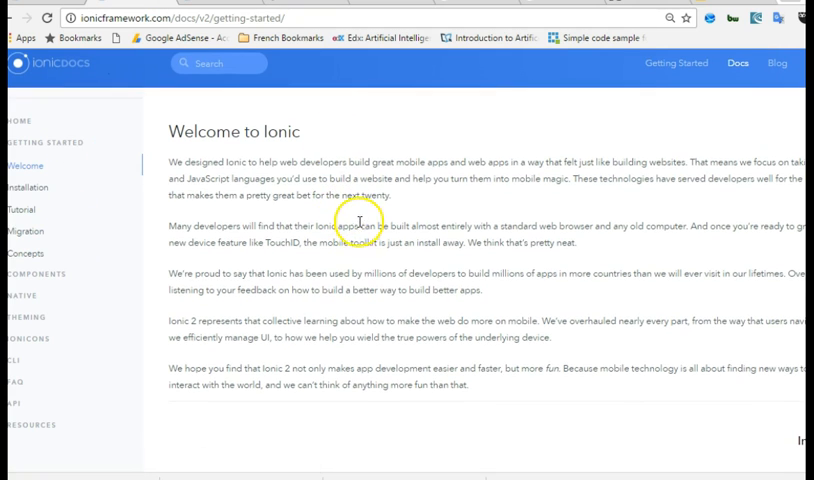
{"action": "mouse_move", "coordinate": [578, 7]}
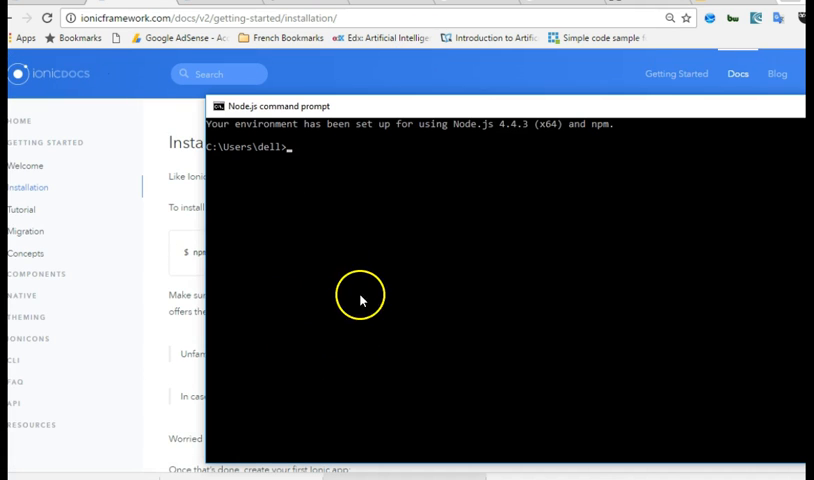
{"action": "mouse_move", "coordinate": [350, 283]}
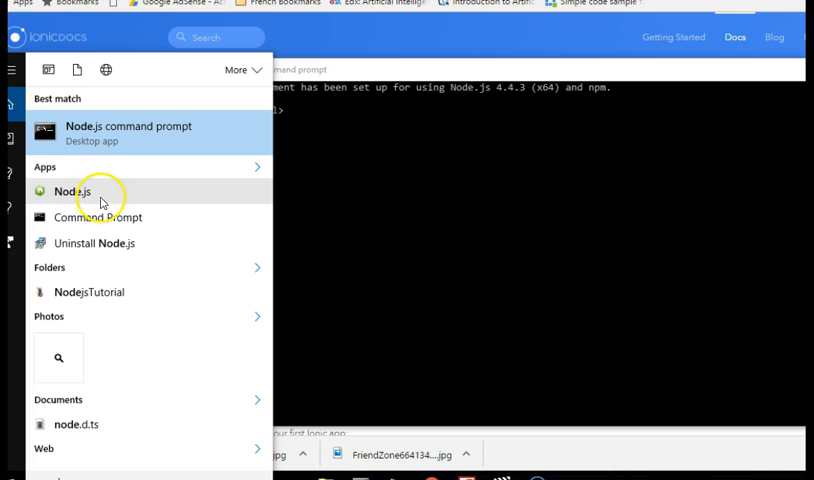
{"action": "mouse_move", "coordinate": [139, 198]}
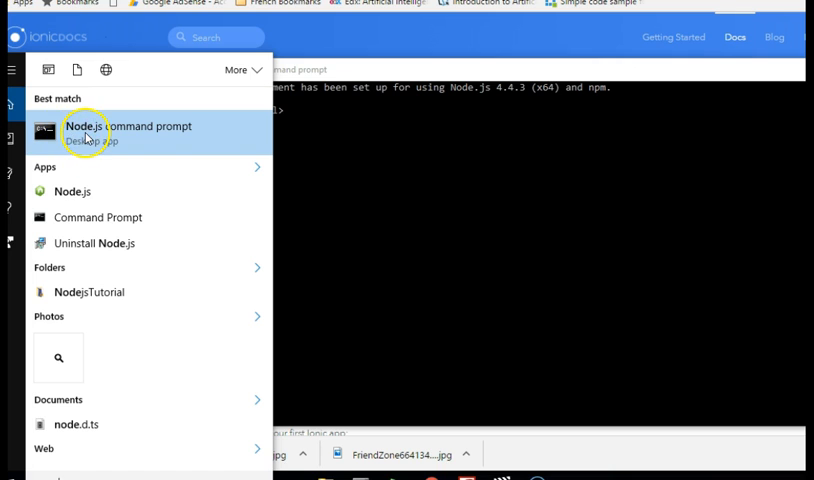
- Launch the Node.js command prompt from the Start menu search
{"action": "left_click", "coordinate": [128, 130]}
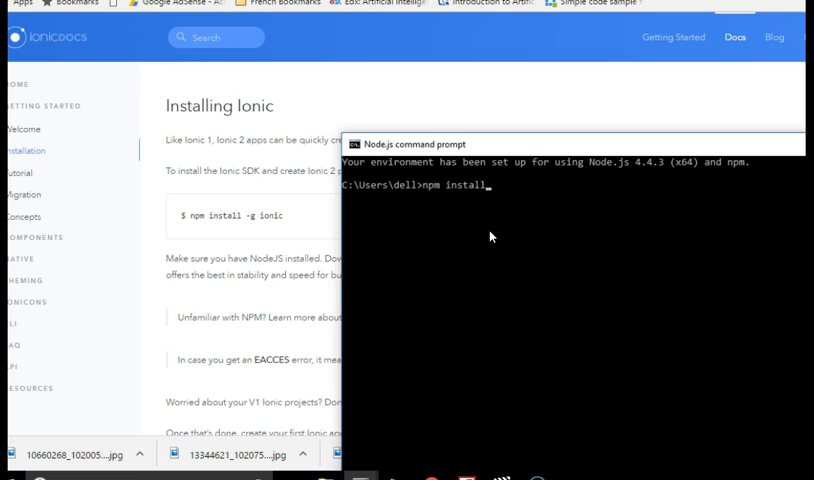
- Enter npm install -g ionic@beta, then edit the package name to cordova
{"action": "type", "text": "-g"}
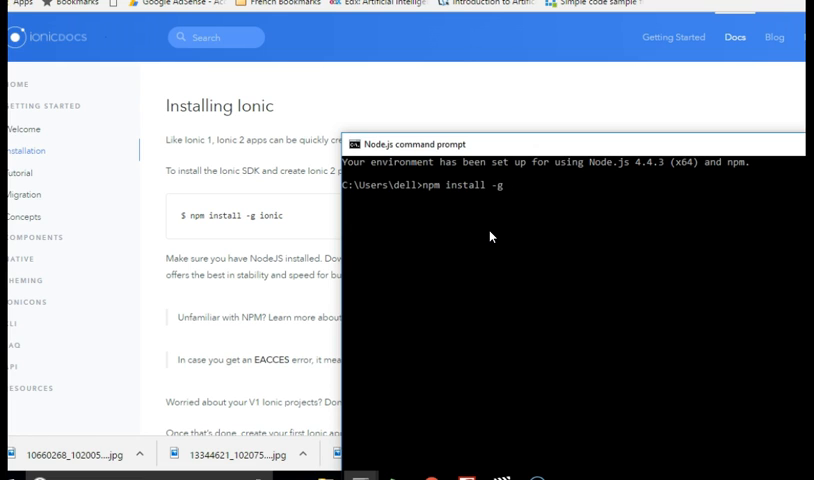
{"action": "type", "text": "ionic"}
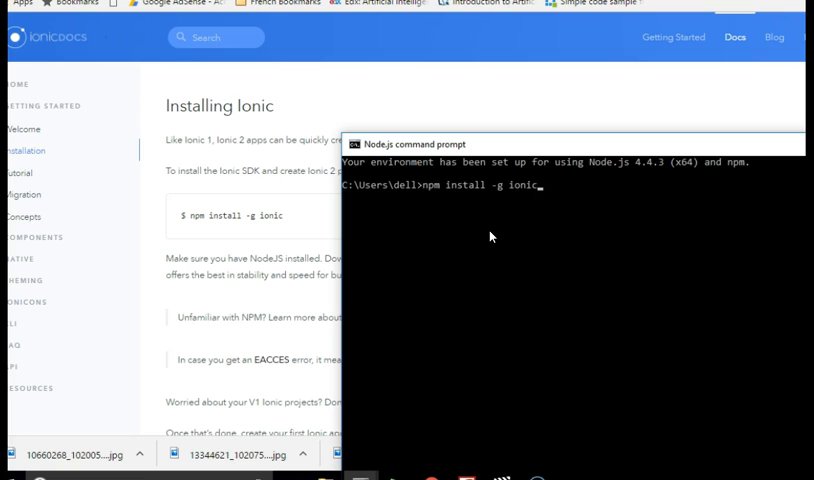
{"action": "type", "text": "@beta"}
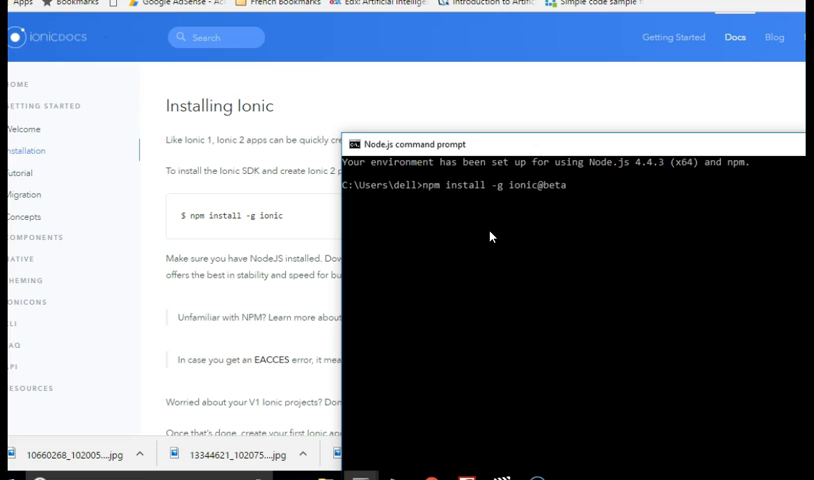
{"action": "key", "text": "BackSpace"}
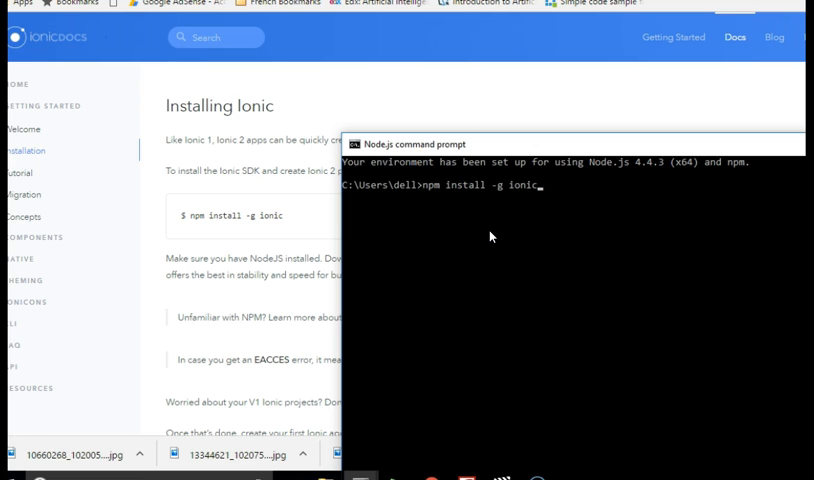
{"action": "key", "text": "BackSpace"}
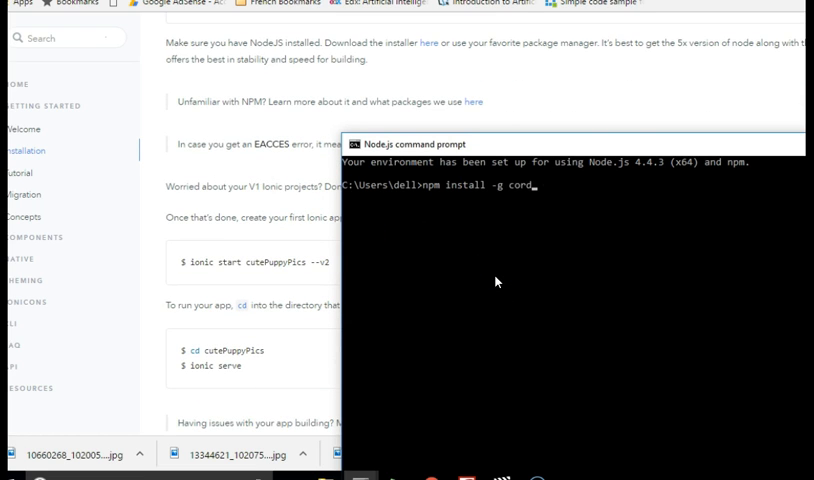
{"action": "type", "text": "ova"}
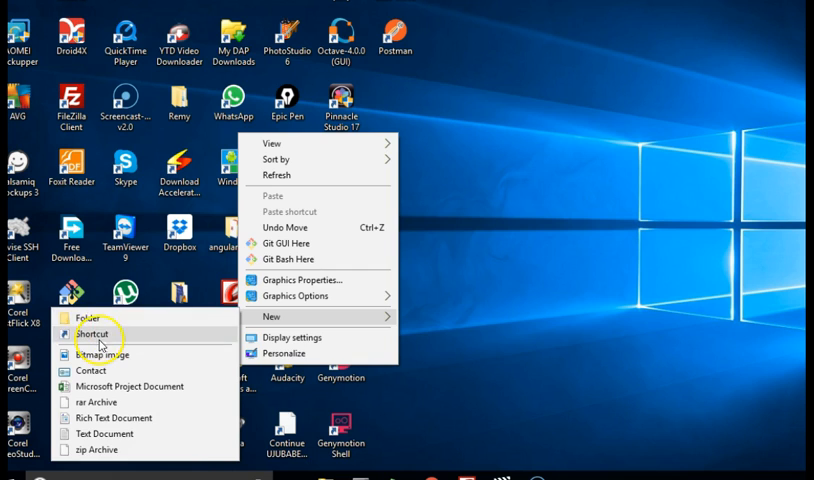
- Create a new folder on the desktop and open it
{"action": "left_click", "coordinate": [89, 320]}
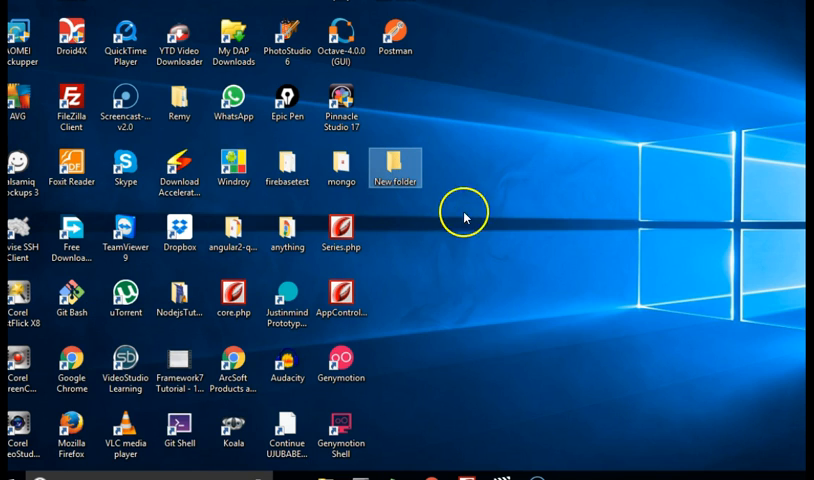
{"action": "mouse_move", "coordinate": [392, 76]}
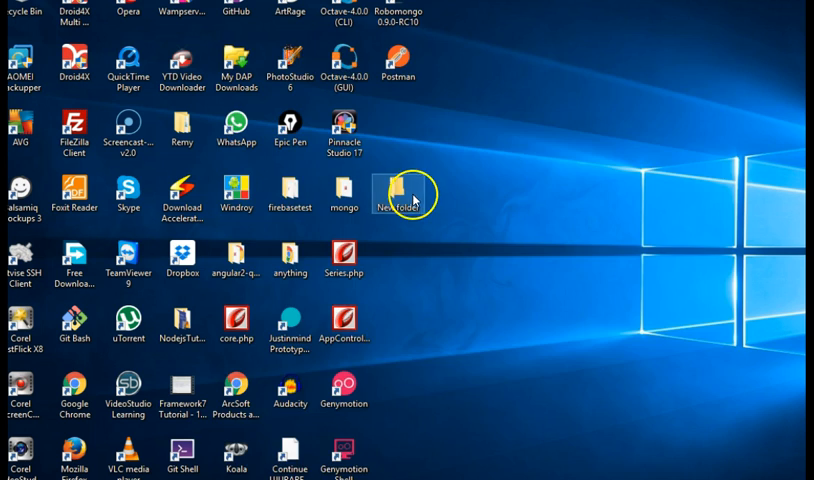
{"action": "double_click", "coordinate": [397, 194]}
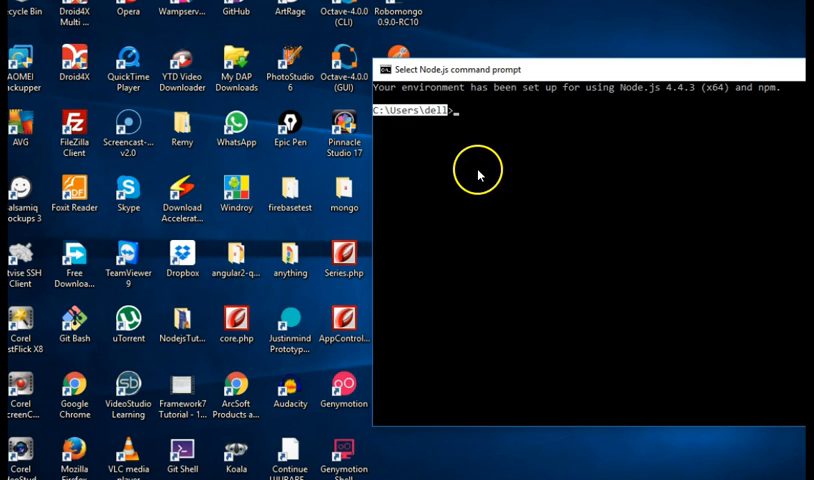
- Change the prompt's working directory to C:\Users\dell\Desktop
{"action": "type", "text": "cd"}
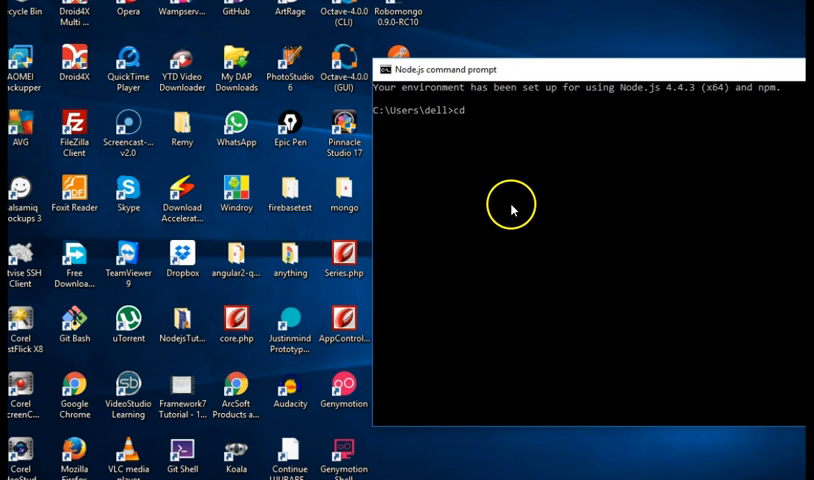
{"action": "type", "text": "C:\\Users\\dell\\Desktop\\New folder"}
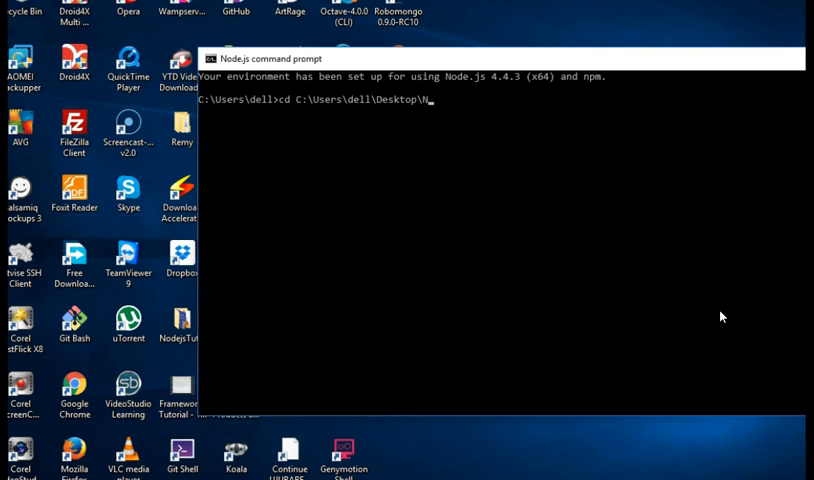
{"action": "key", "text": "Backspace"}
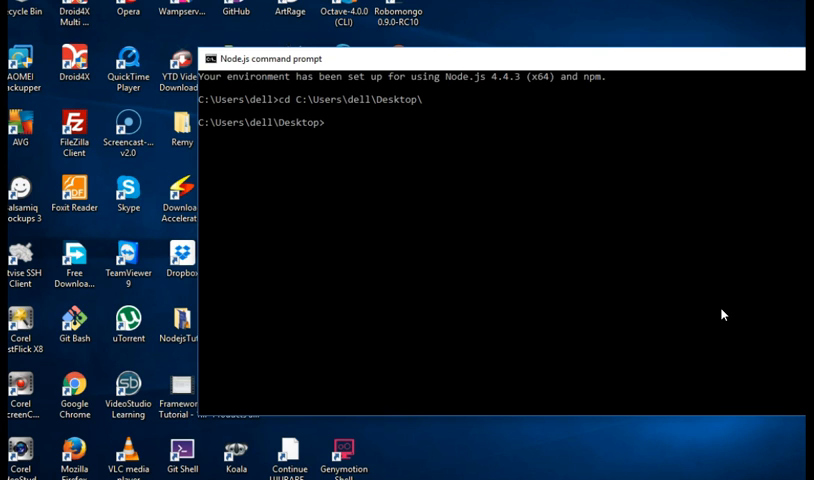
{"action": "left_click", "coordinate": [73, 190]}
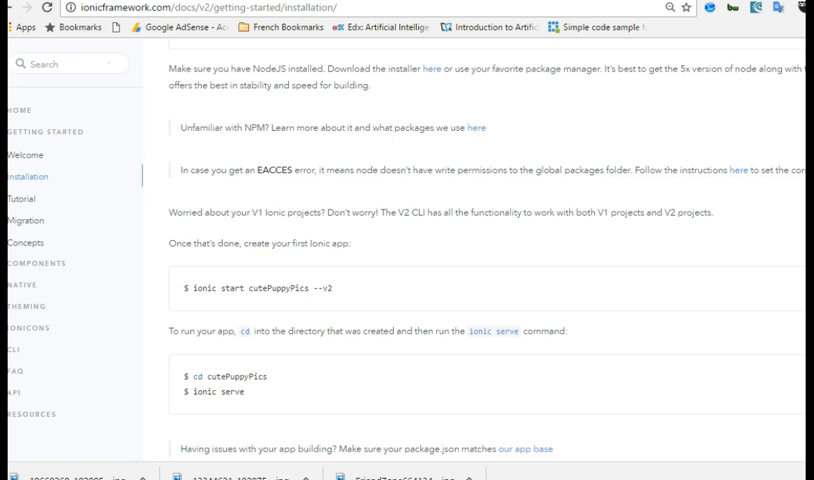
- Run ionic start fireblogger --v2 and let the templates download
{"action": "scroll", "scroll_direction": "down", "scroll_amount": 3}
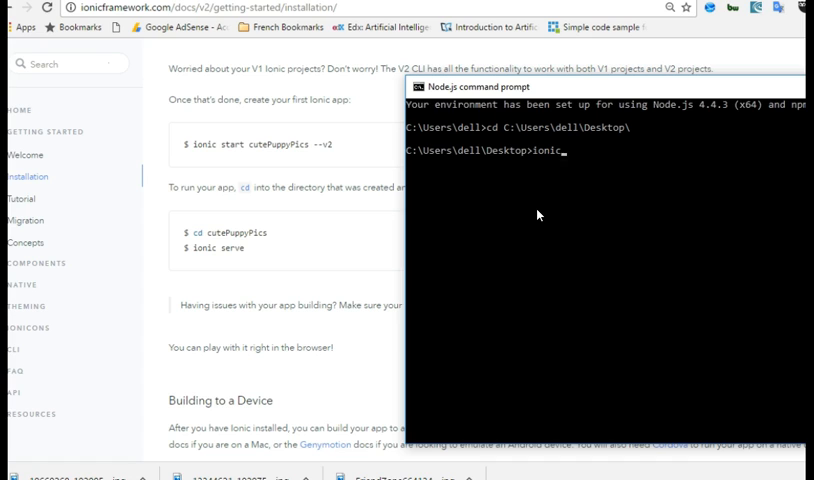
{"action": "type", "text": "start fireb"}
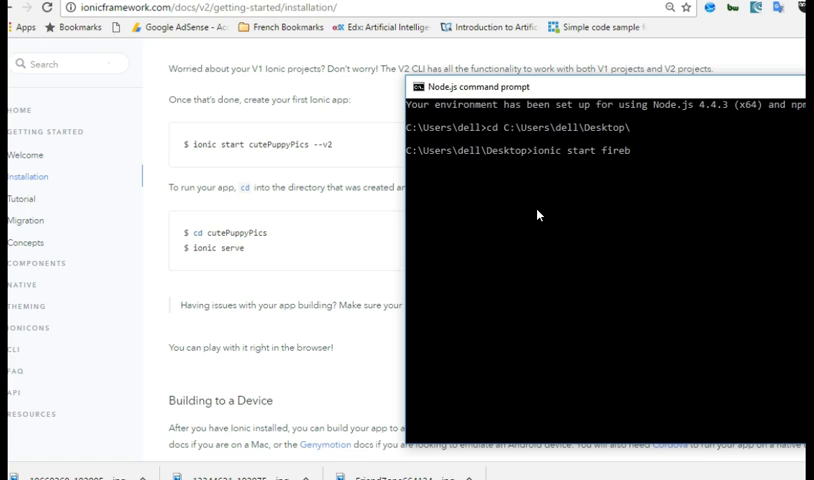
{"action": "type", "text": "logger"}
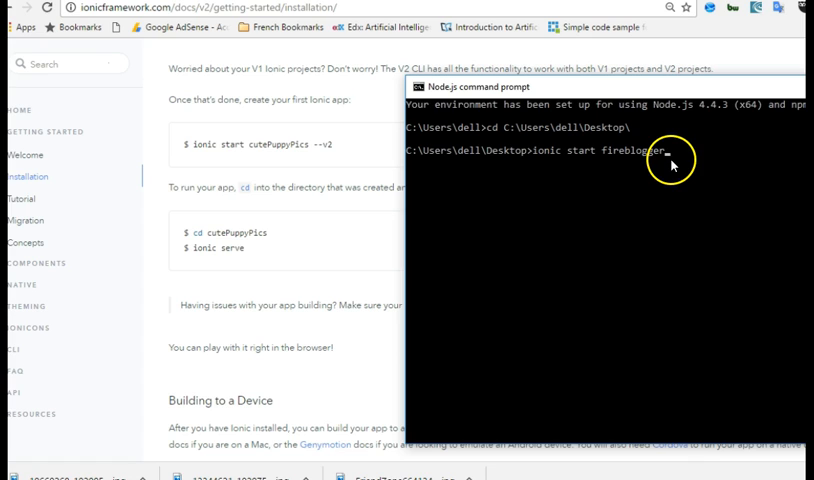
{"action": "type", "text": "--v2"}
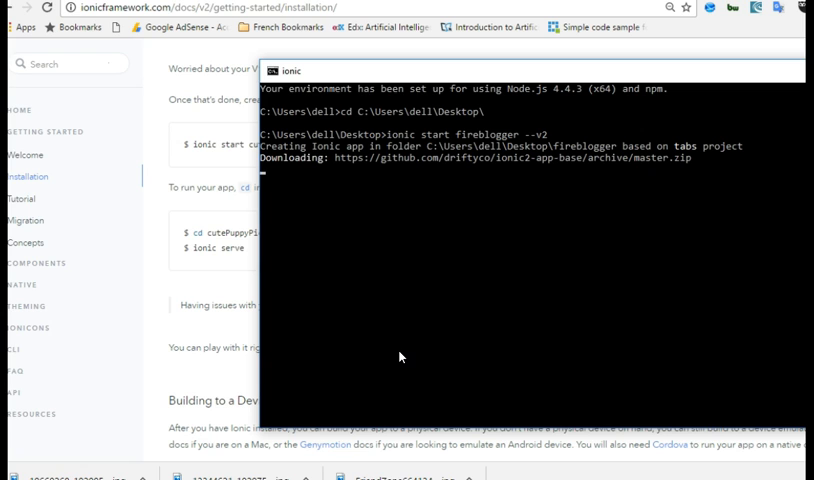
{"action": "mouse_move", "coordinate": [418, 329]}
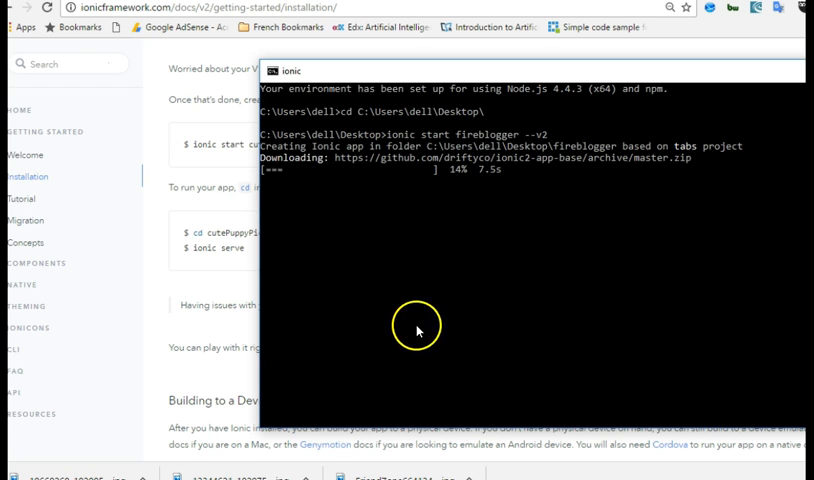
{"action": "mouse_move", "coordinate": [558, 165]}
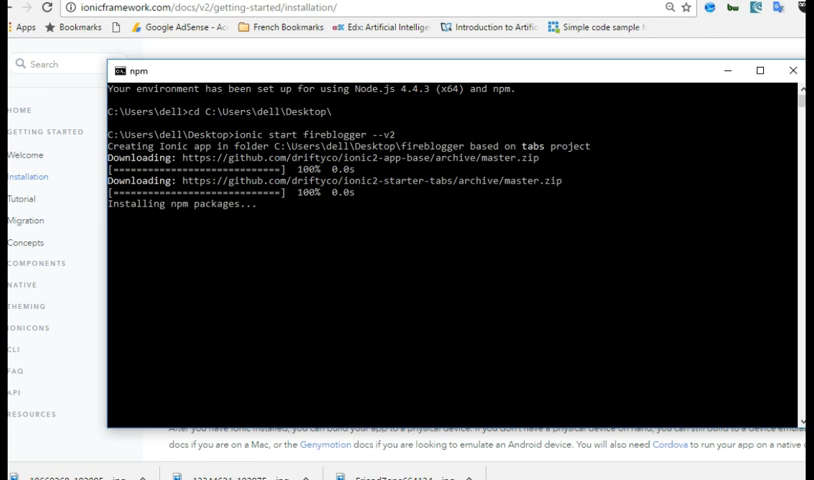
{"action": "type", "text": "firebase.com"}
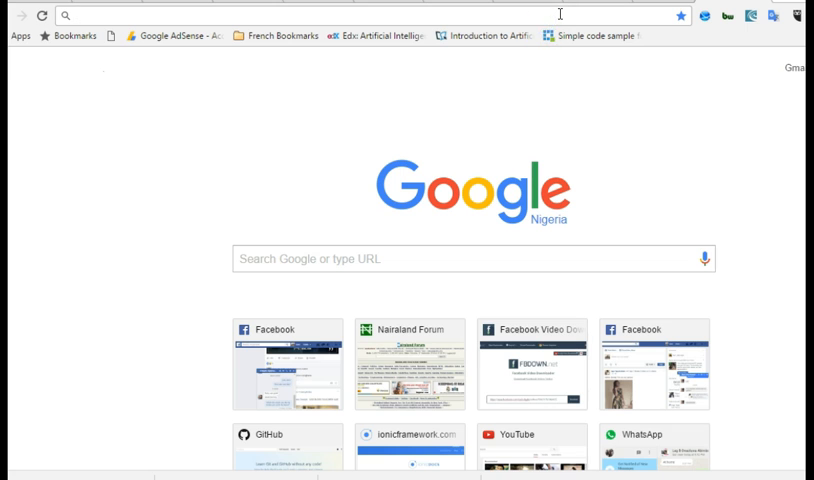
- Go to firebase.com and open the console listing Braintem, consulter and doctordial
{"action": "type", "text": "f"}
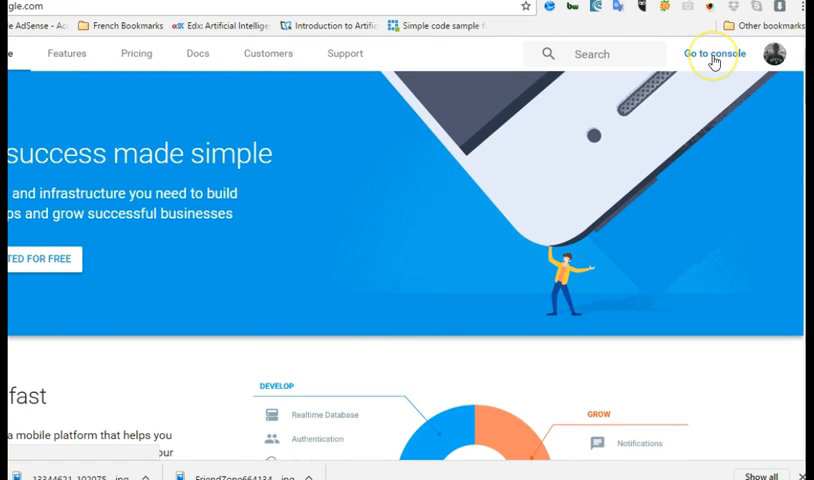
{"action": "left_click", "coordinate": [714, 53]}
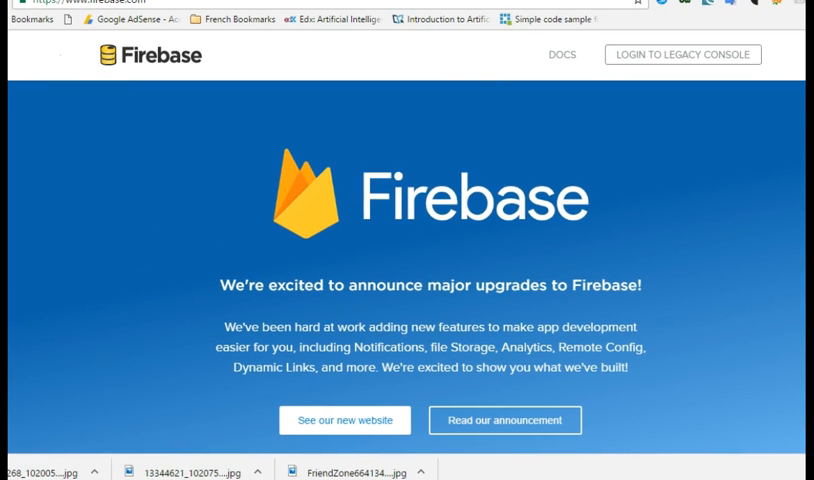
{"action": "scroll", "scroll_direction": "down", "scroll_amount": 3}
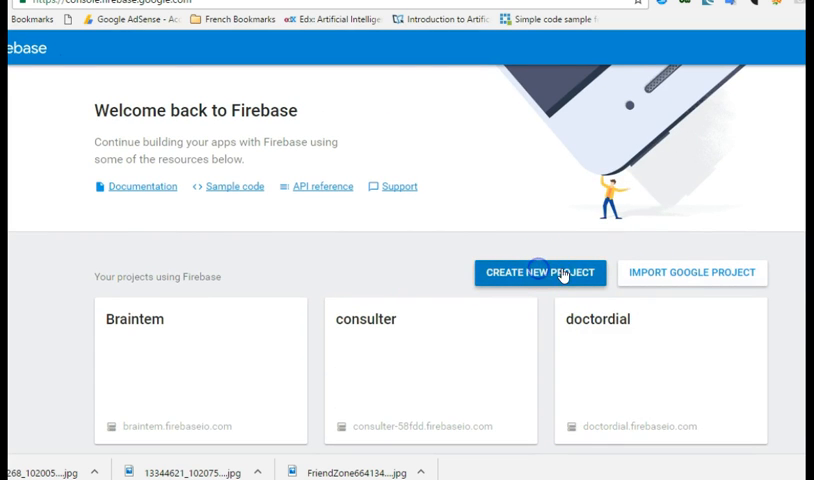
- Create the Firebase project 'fireblogger' with Nigeria as country and open its Overview
{"action": "left_click", "coordinate": [540, 272]}
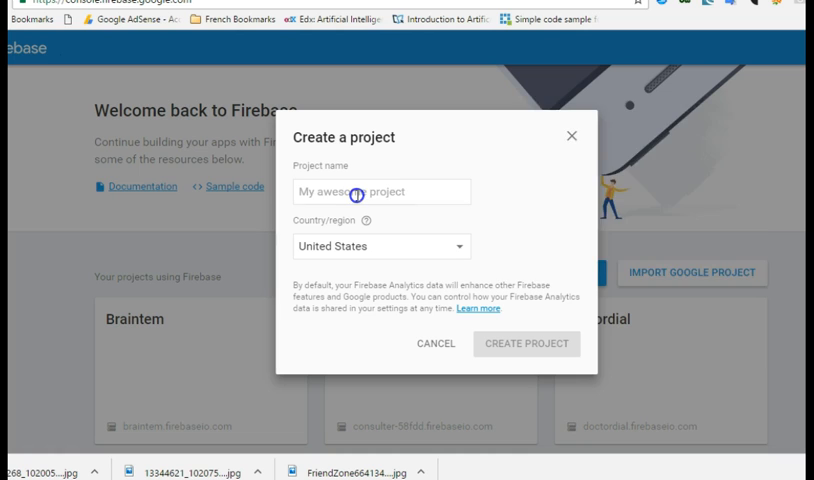
{"action": "type", "text": "fireb"}
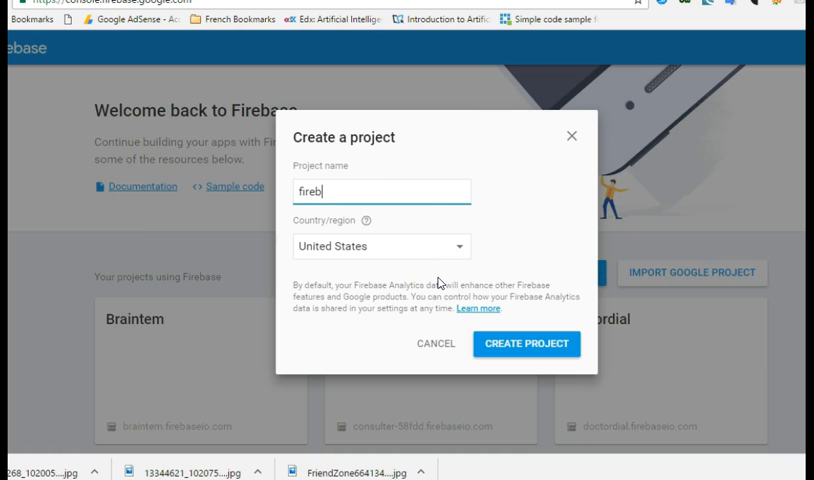
{"action": "type", "text": "logger"}
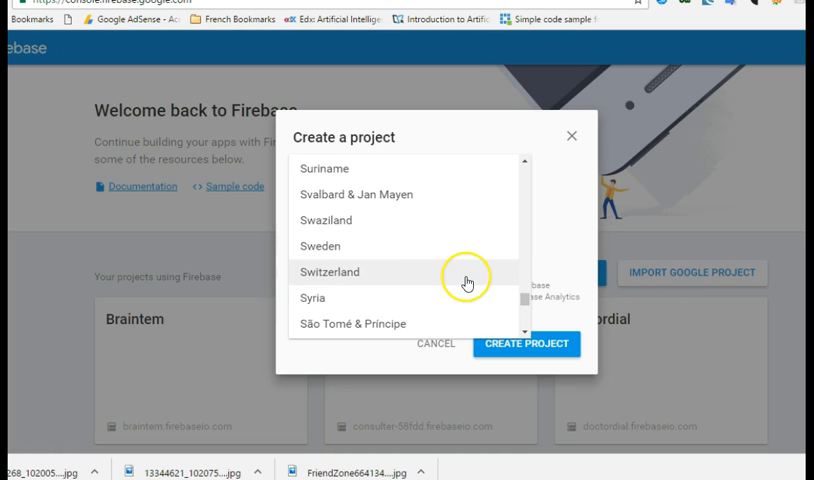
{"action": "scroll", "scroll_direction": "down", "scroll_amount": 3}
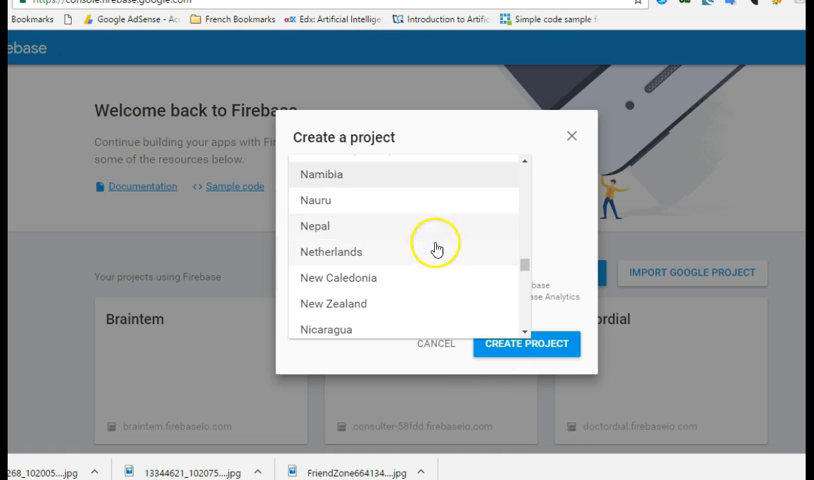
{"action": "scroll", "scroll_direction": "down", "scroll_amount": 3}
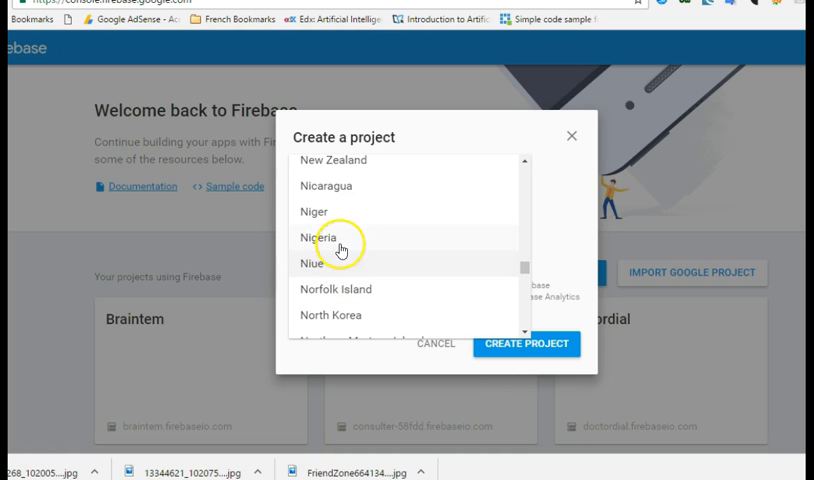
{"action": "left_click", "coordinate": [320, 238]}
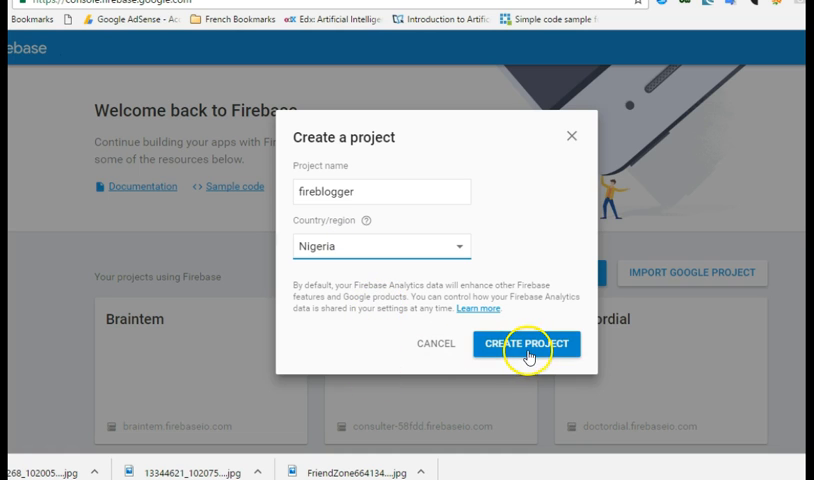
{"action": "left_click", "coordinate": [527, 343]}
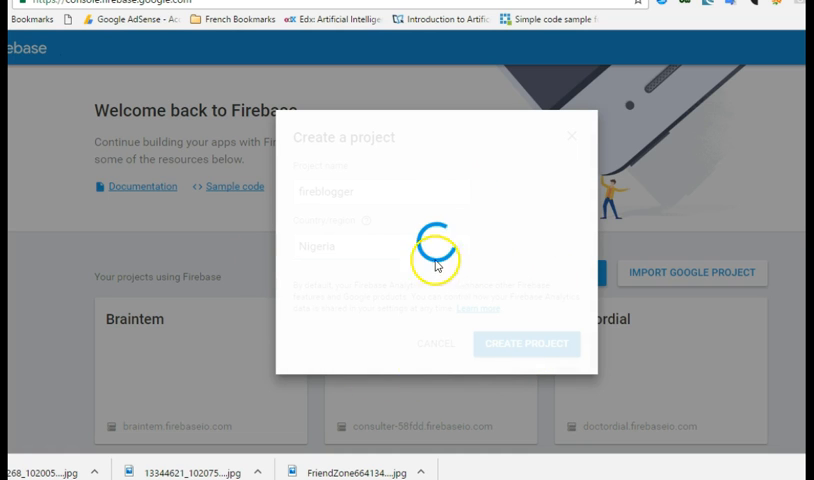
{"action": "mouse_move", "coordinate": [503, 212]}
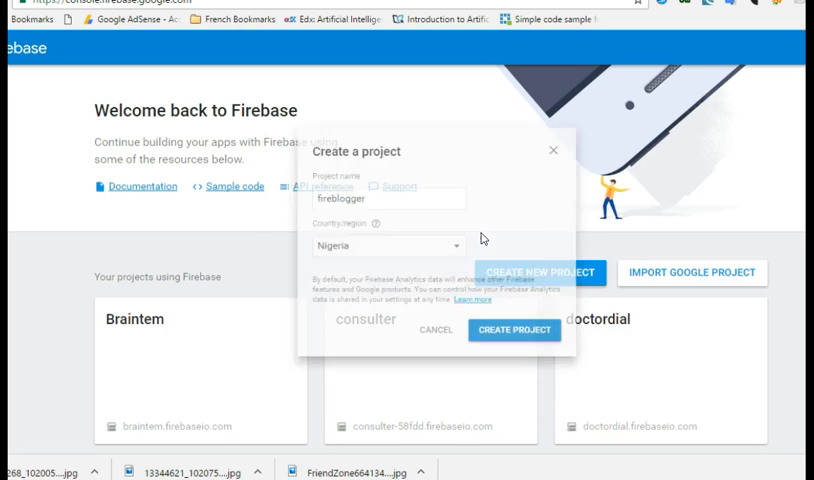
{"action": "left_click", "coordinate": [514, 330]}
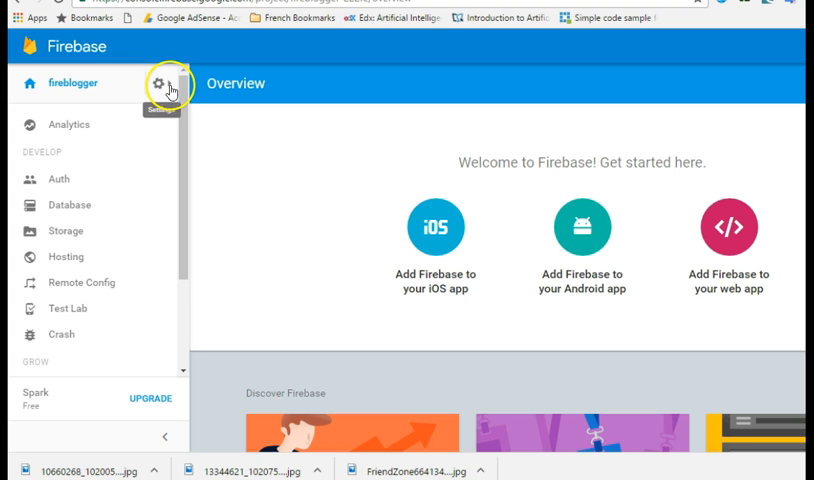
{"action": "left_click", "coordinate": [158, 83]}
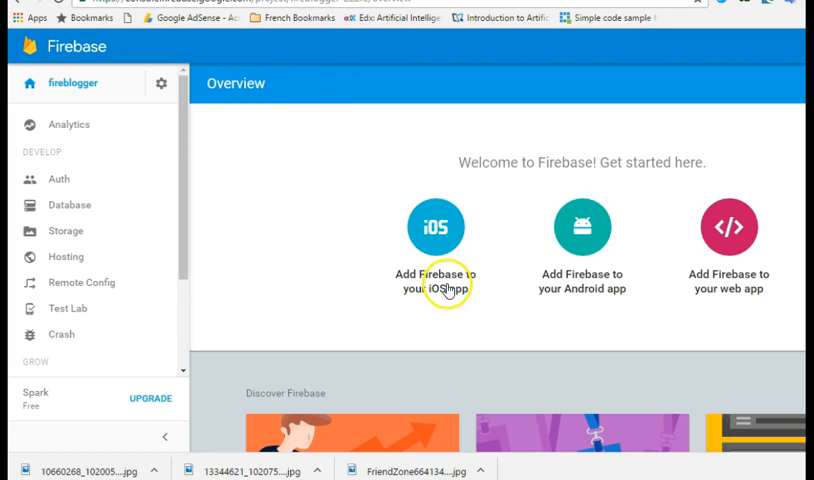
{"action": "mouse_move", "coordinate": [86, 168]}
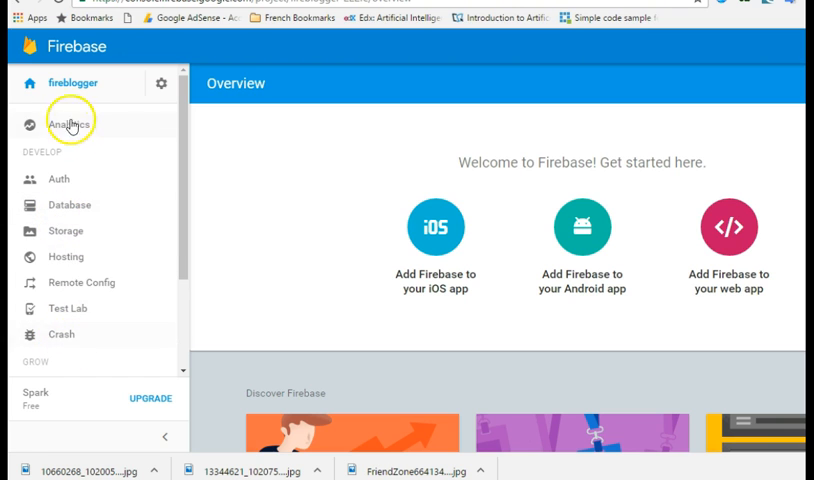
{"action": "mouse_move", "coordinate": [80, 123]}
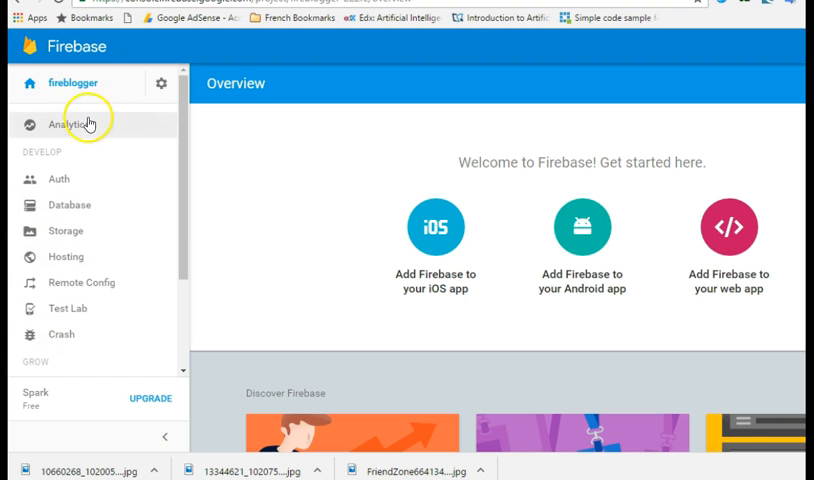
{"action": "mouse_move", "coordinate": [78, 237]}
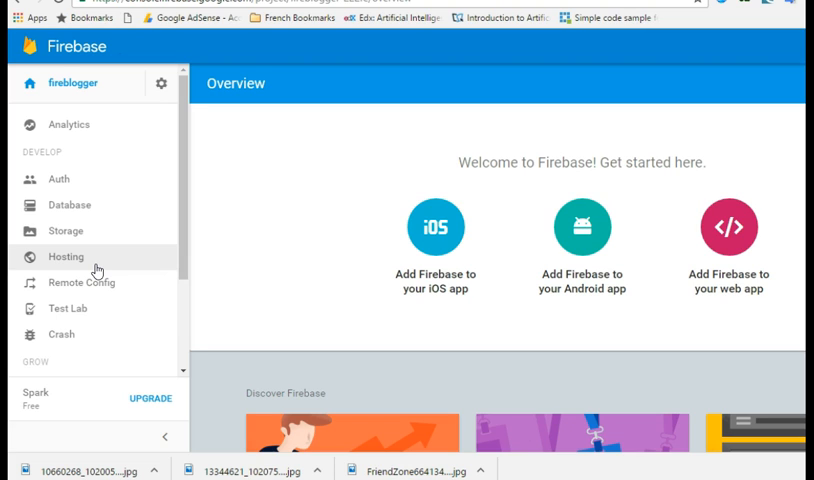
{"action": "mouse_move", "coordinate": [140, 258]}
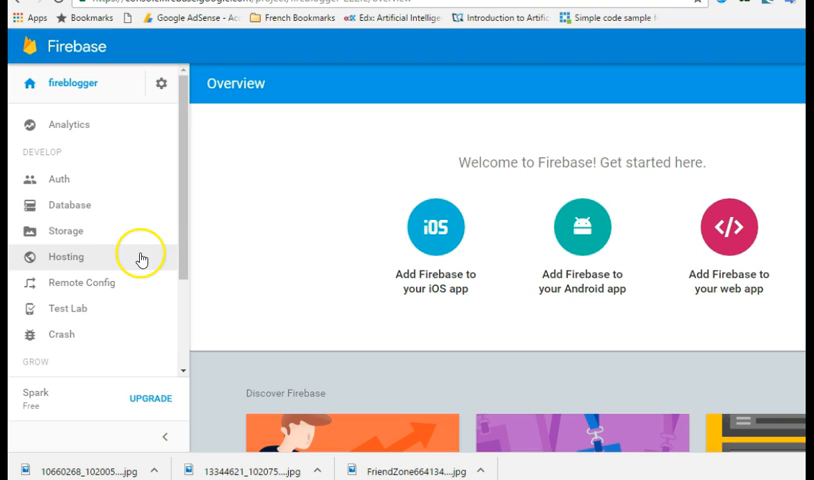
{"action": "scroll", "scroll_direction": "down", "scroll_amount": 3}
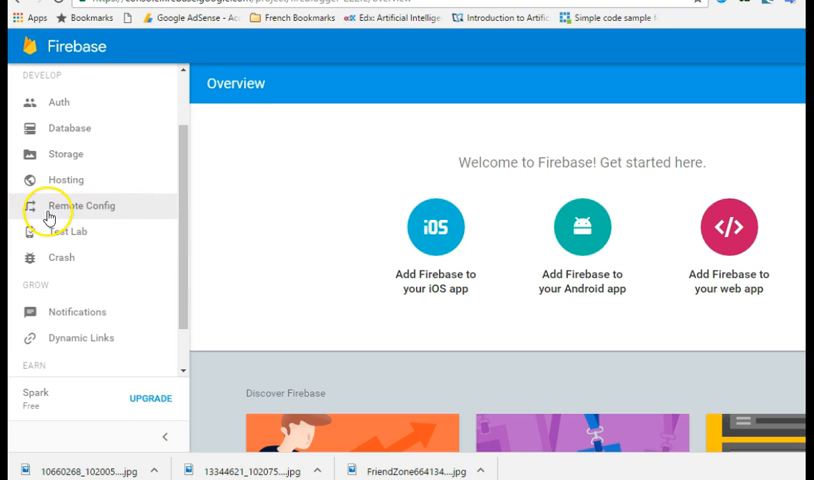
{"action": "mouse_move", "coordinate": [65, 259]}
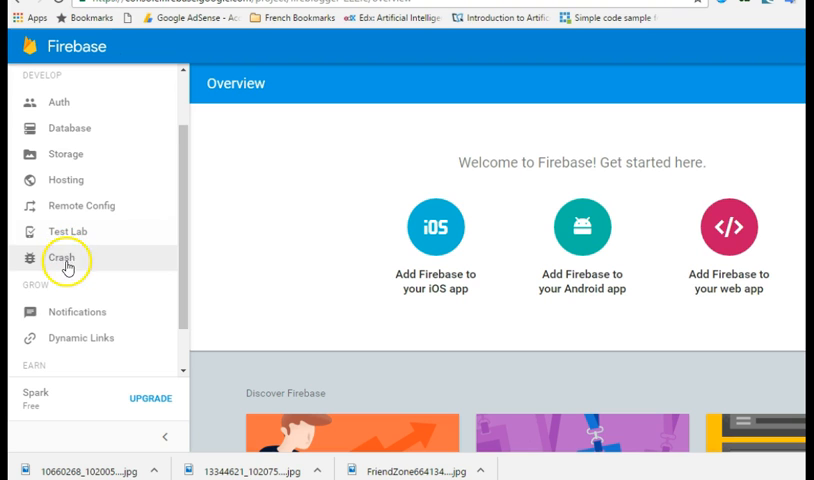
{"action": "scroll", "scroll_direction": "down", "scroll_amount": 3}
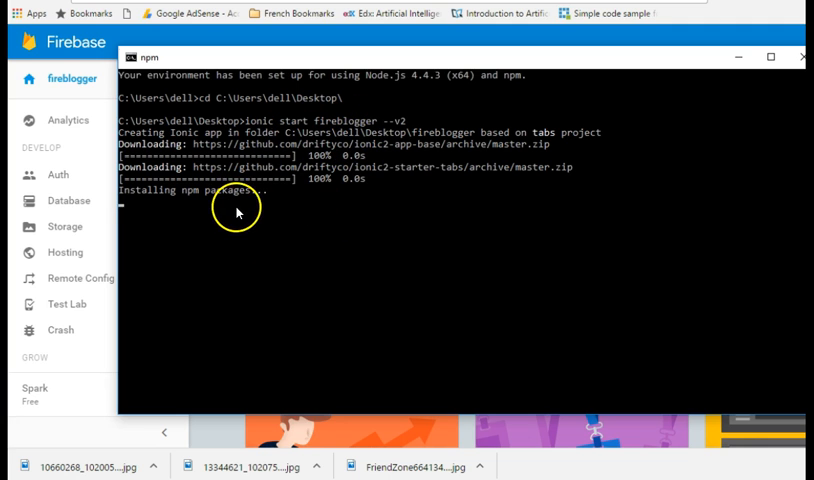
{"action": "mouse_move", "coordinate": [332, 125]}
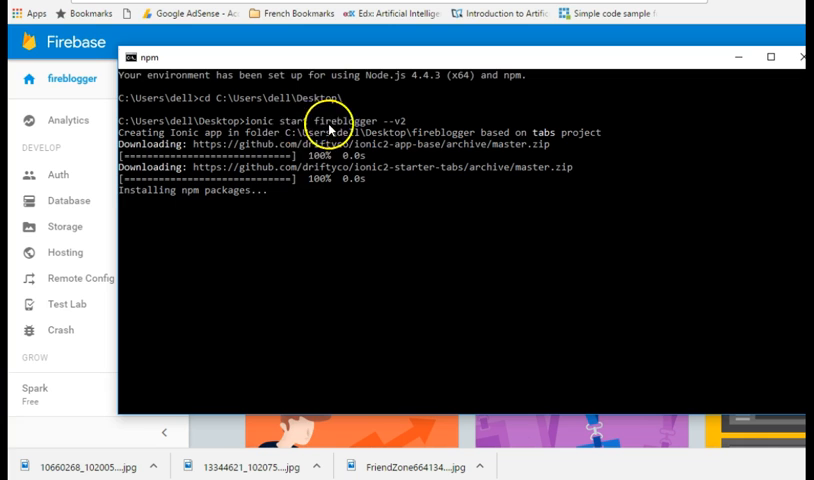
{"action": "mouse_move", "coordinate": [270, 270]}
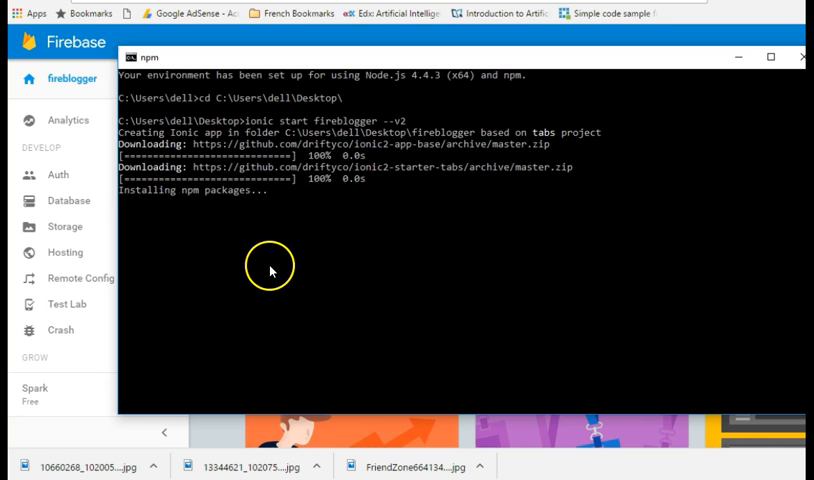
{"action": "mouse_move", "coordinate": [697, 42]}
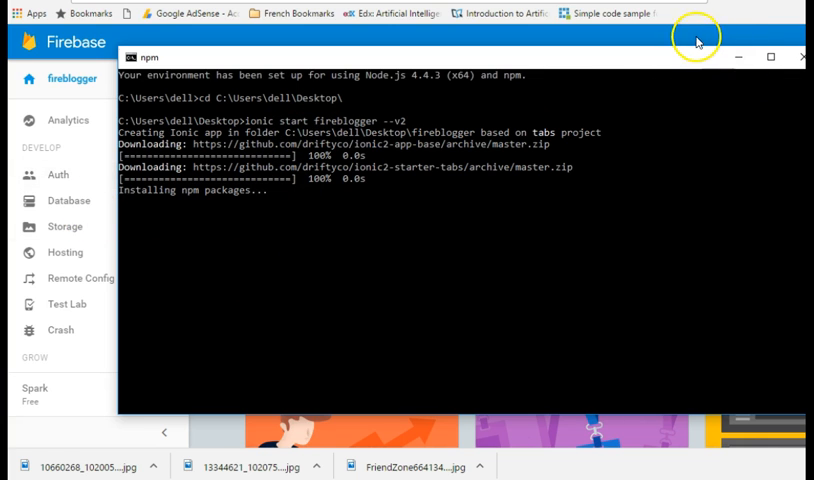
{"action": "mouse_move", "coordinate": [170, 320]}
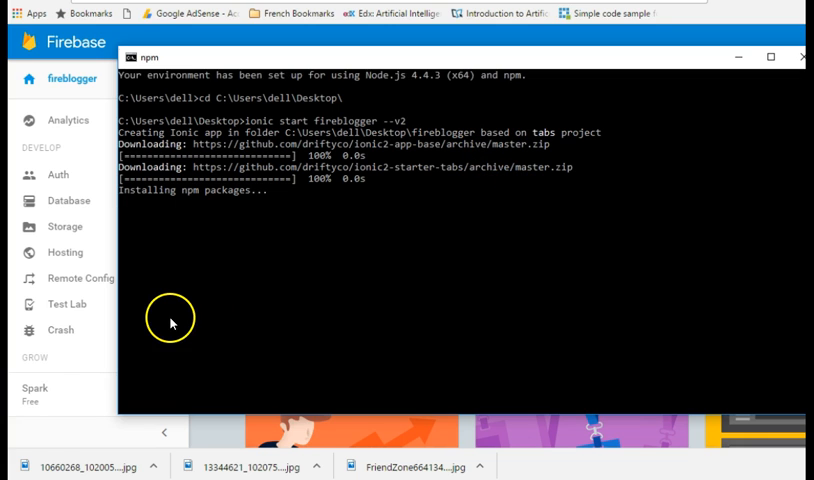
{"action": "mouse_move", "coordinate": [351, 36]}
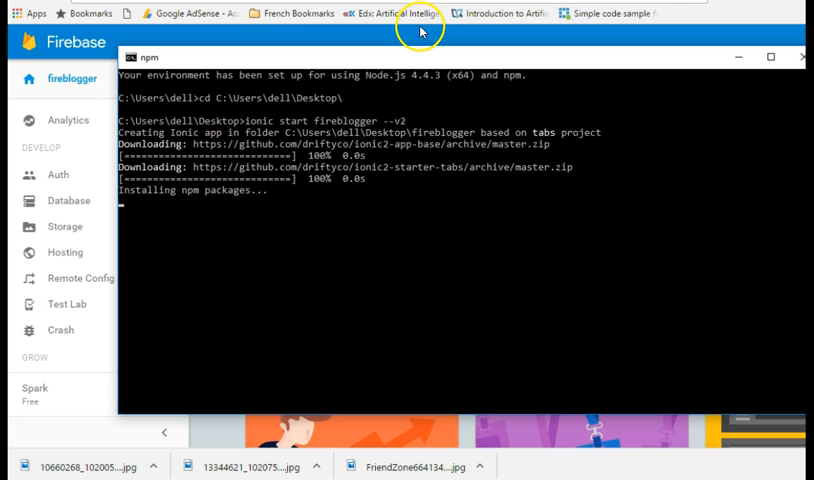
{"action": "mouse_move", "coordinate": [333, 38]}
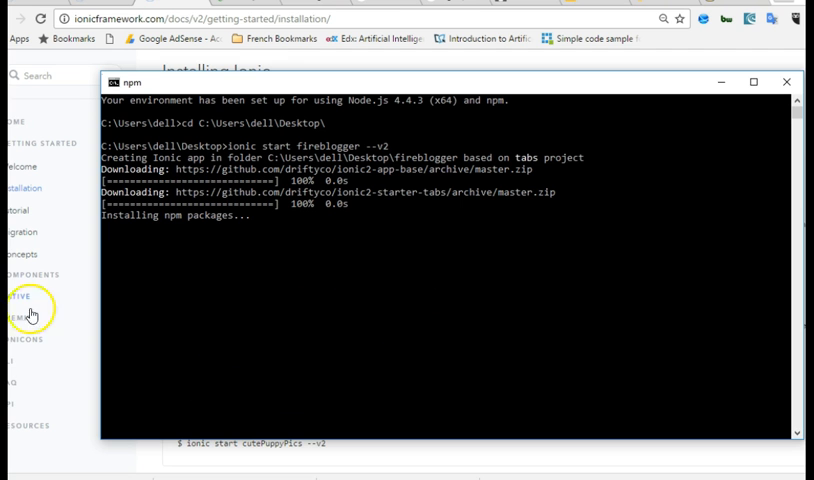
{"action": "mouse_move", "coordinate": [242, 311]}
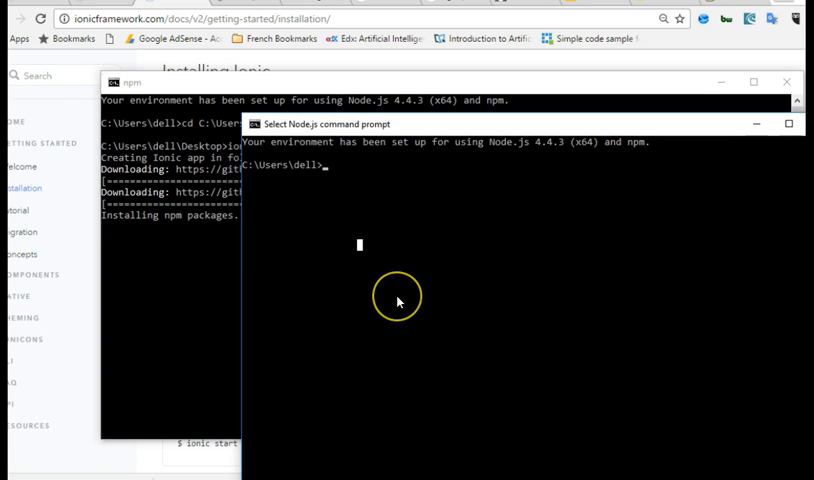
- Run npm install -g typescript in the second Node.js prompt
{"action": "type", "text": "npm inst"}
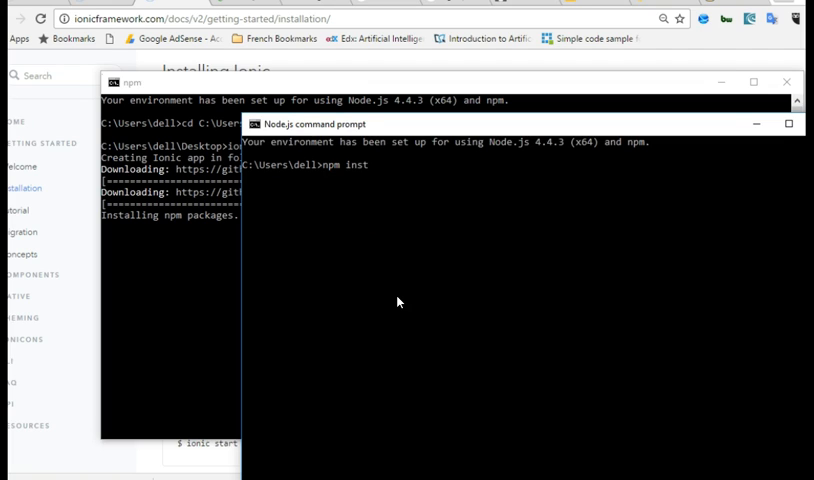
{"action": "type", "text": "all -g t"}
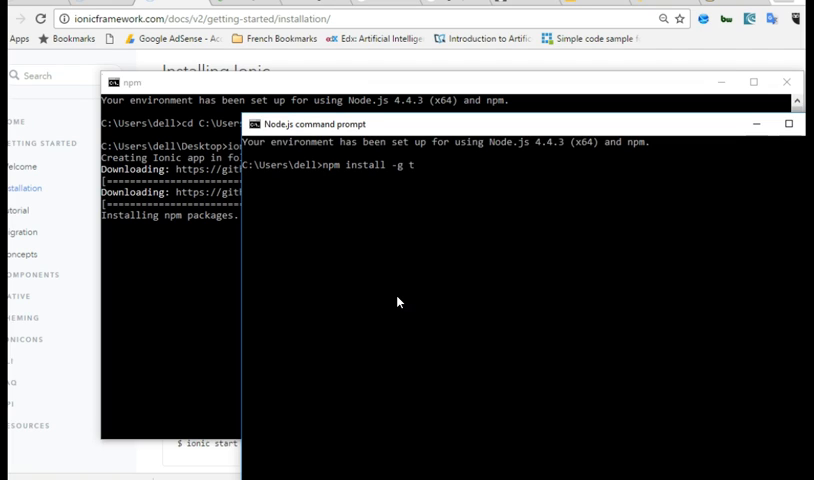
{"action": "type", "text": "yp"}
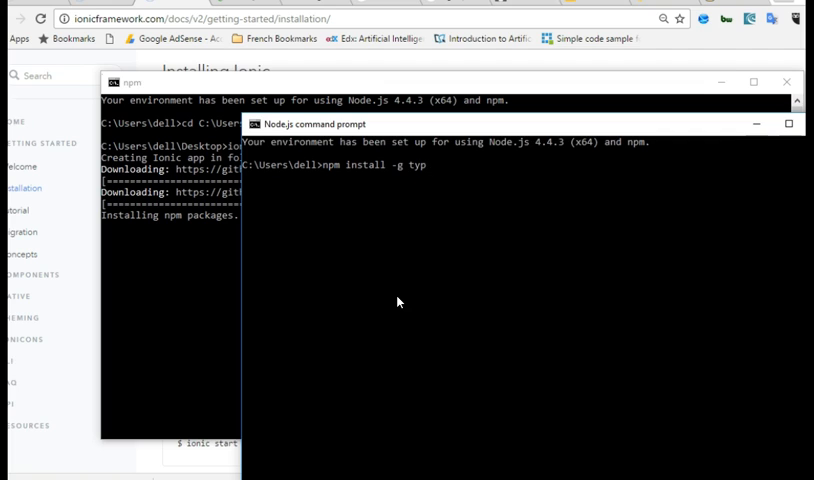
{"action": "type", "text": "escript"}
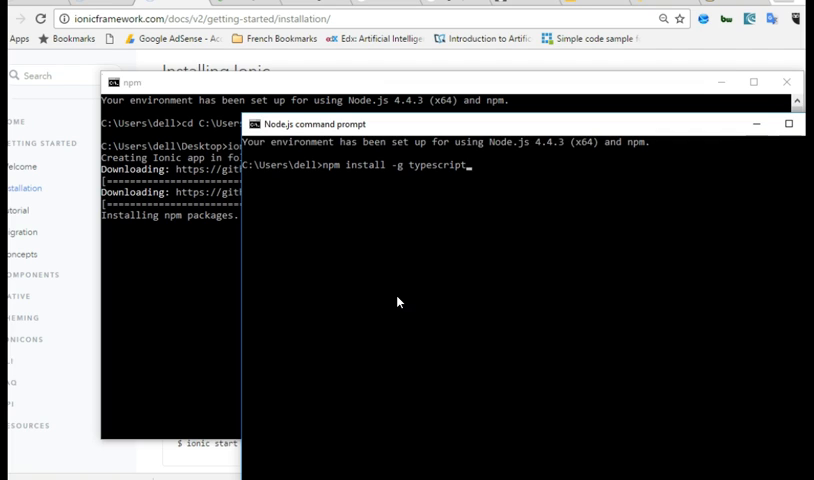
{"action": "key", "text": "Backspace"}
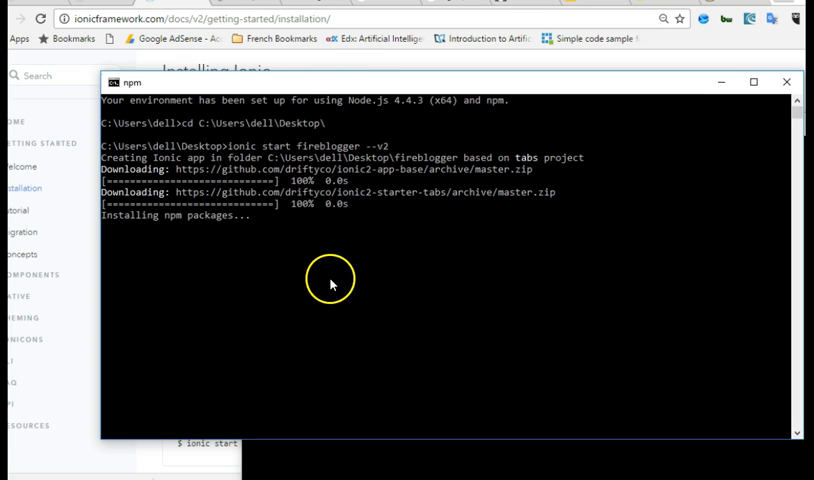
{"action": "mouse_move", "coordinate": [335, 92]}
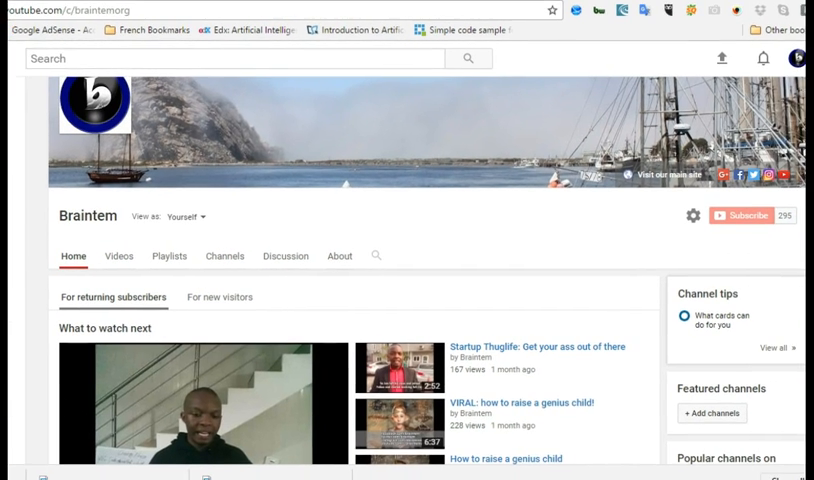
{"action": "mouse_move", "coordinate": [728, 215]}
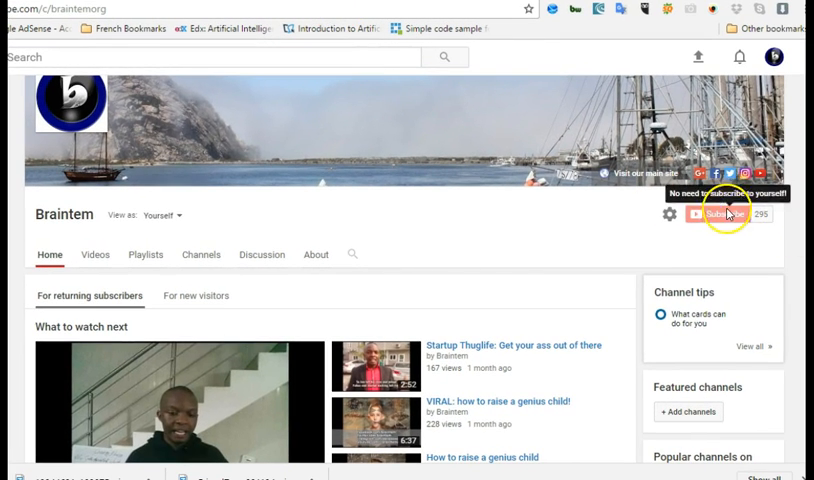